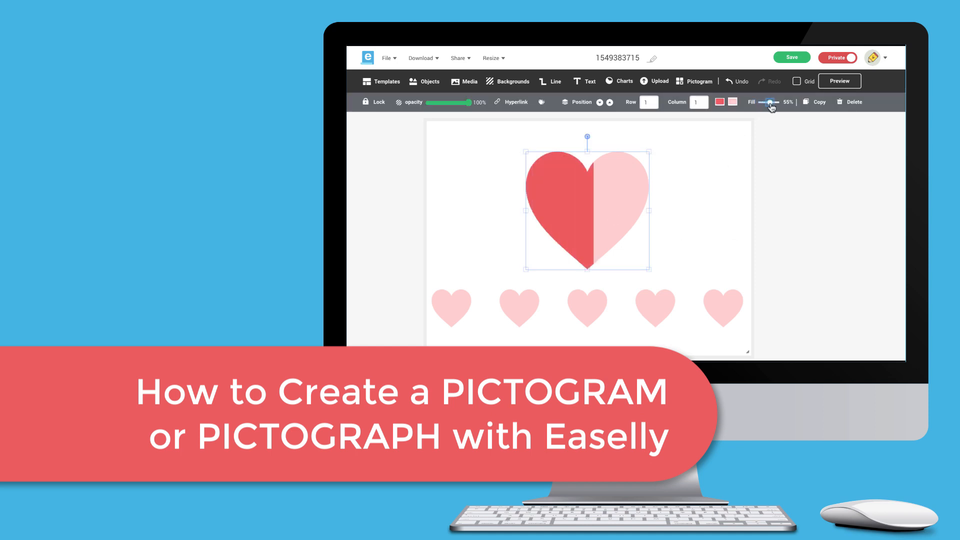
# Step: Drop the large heart's fill to nearly empty and fill about two of the five hearts
pyautogui.moveTo(771, 107); pyautogui.dragTo(768, 107)
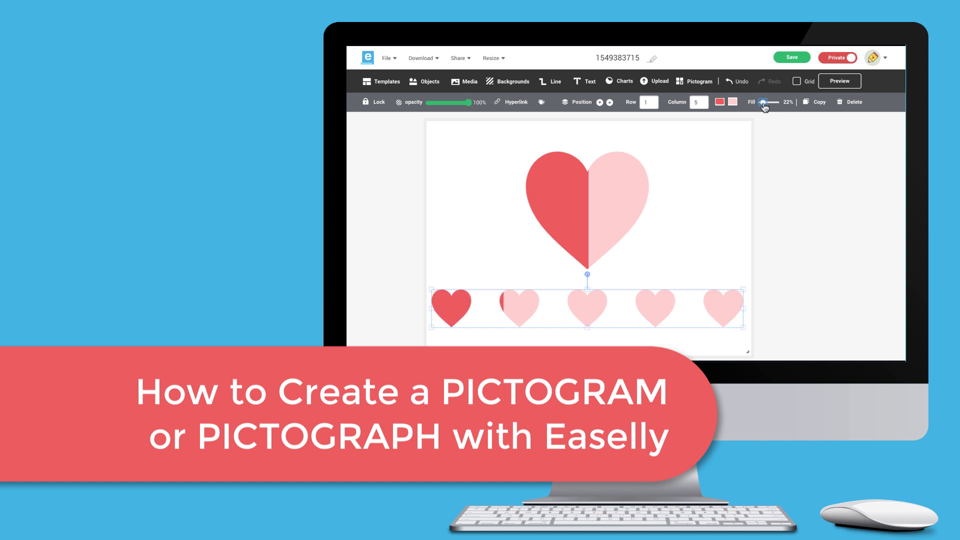
pyautogui.moveTo(764, 102); pyautogui.dragTo(770, 102)
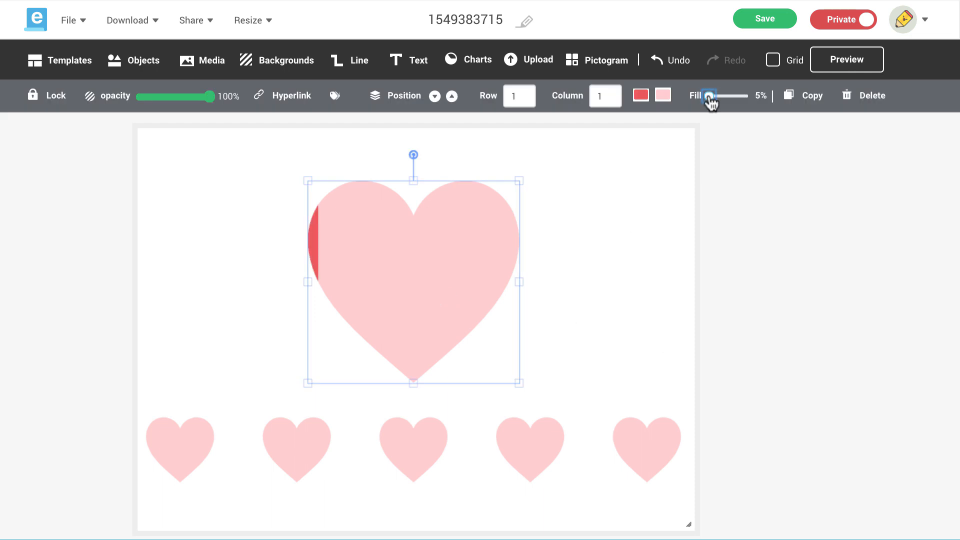
pyautogui.moveTo(710, 96); pyautogui.dragTo(729, 96)
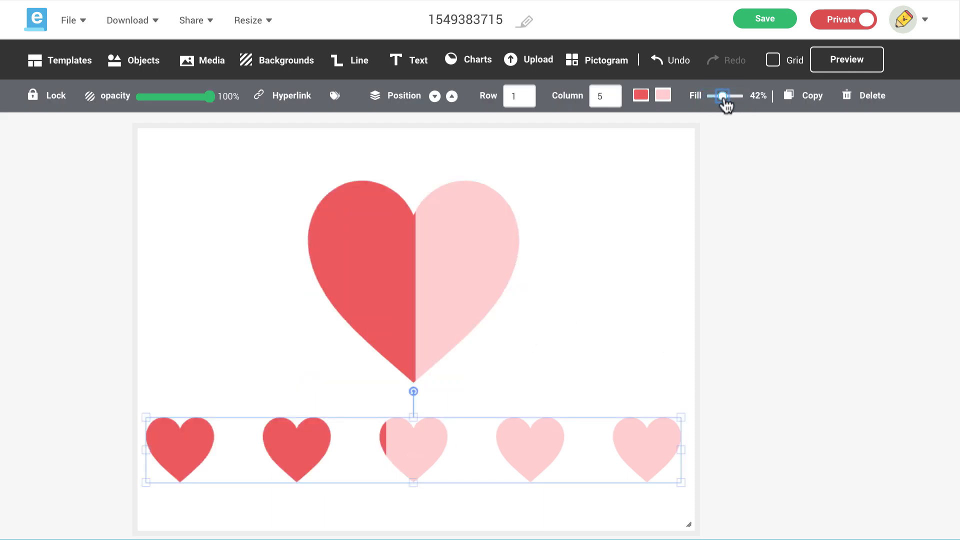
pyautogui.moveTo(723, 95); pyautogui.dragTo(728, 95)
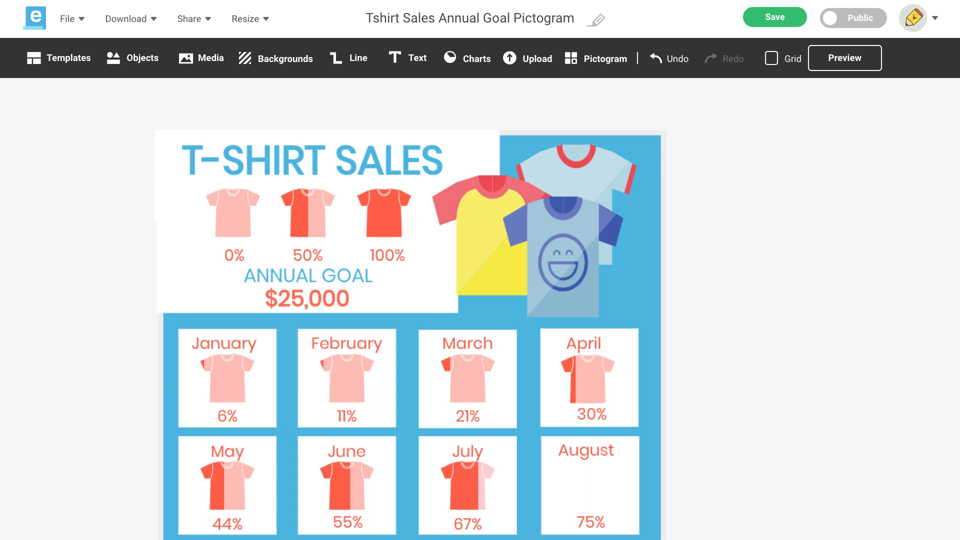
pyautogui.moveTo(696, 338)
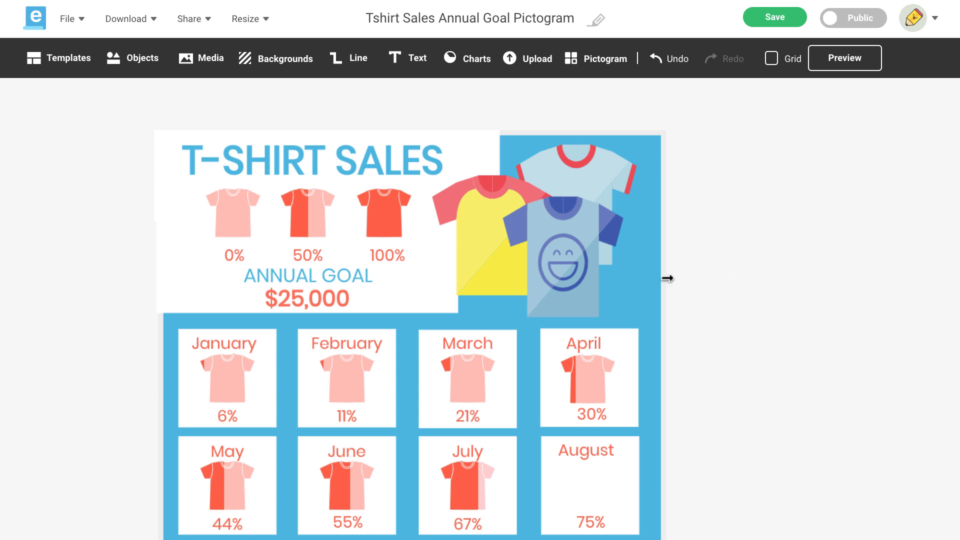
pyautogui.moveTo(601, 73)
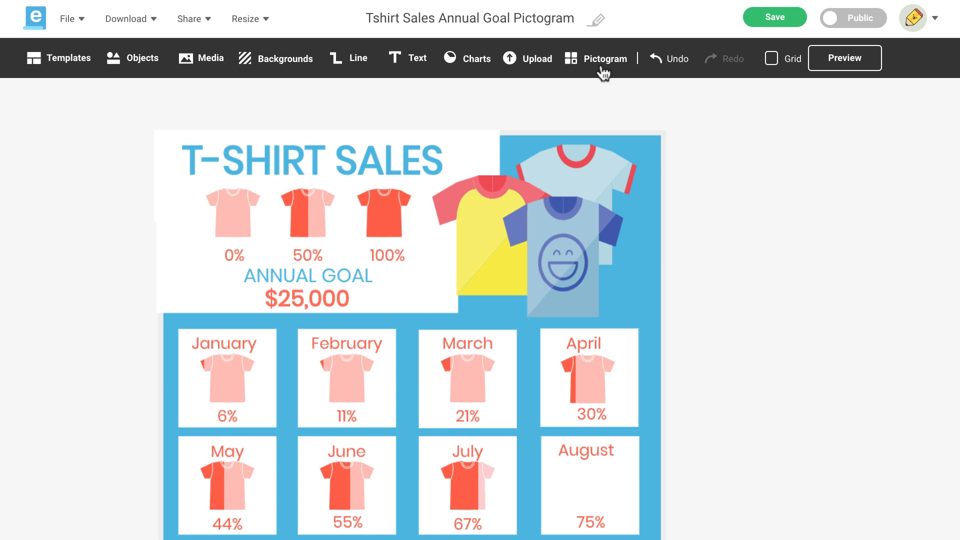
# Step: Start a Single Icon pictogram and scroll through the t-shirt icon results
pyautogui.click(605, 58)
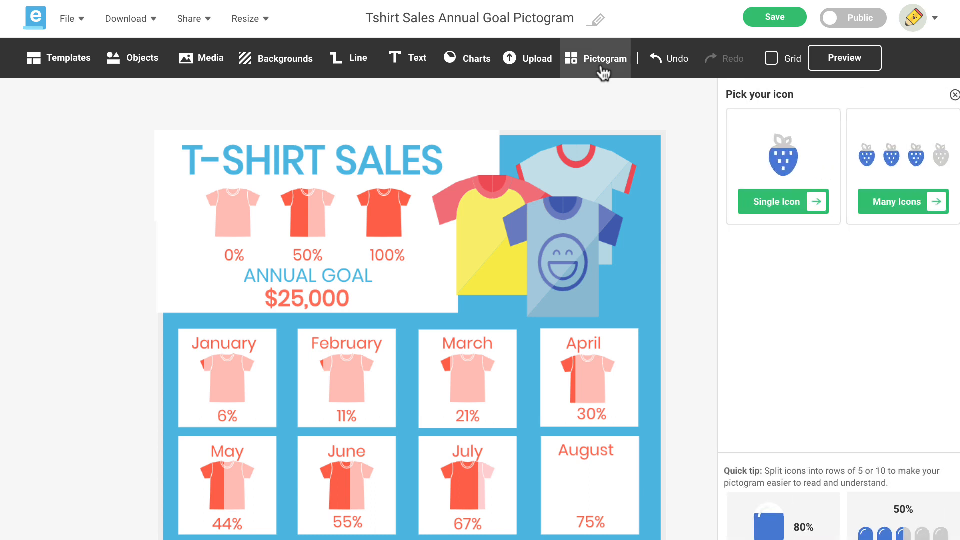
pyautogui.moveTo(805, 233)
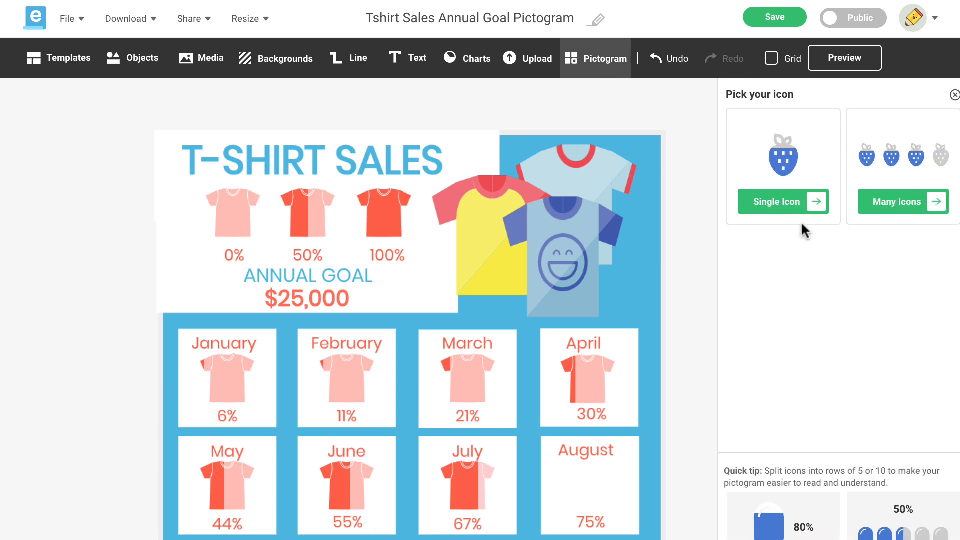
pyautogui.moveTo(777, 212)
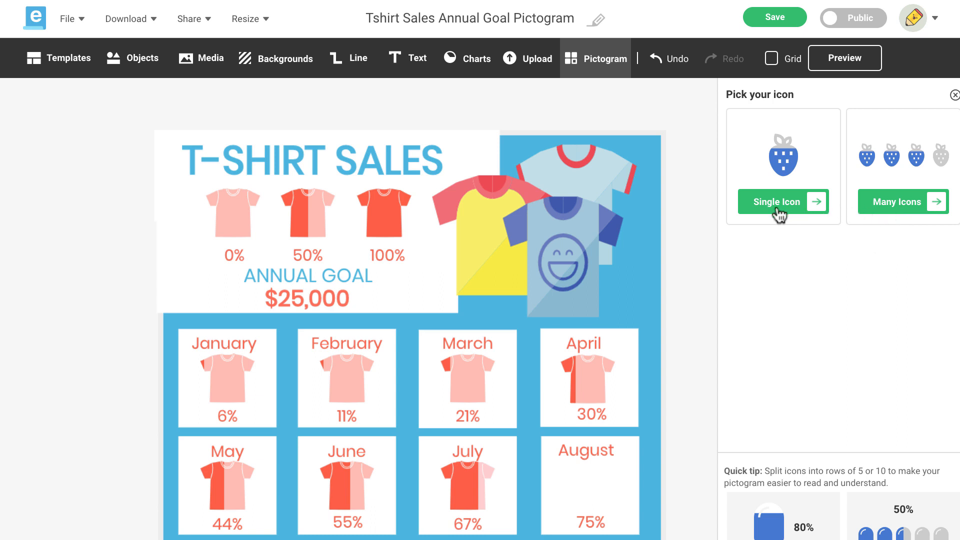
pyautogui.click(777, 201)
pyautogui.write('tshirt')
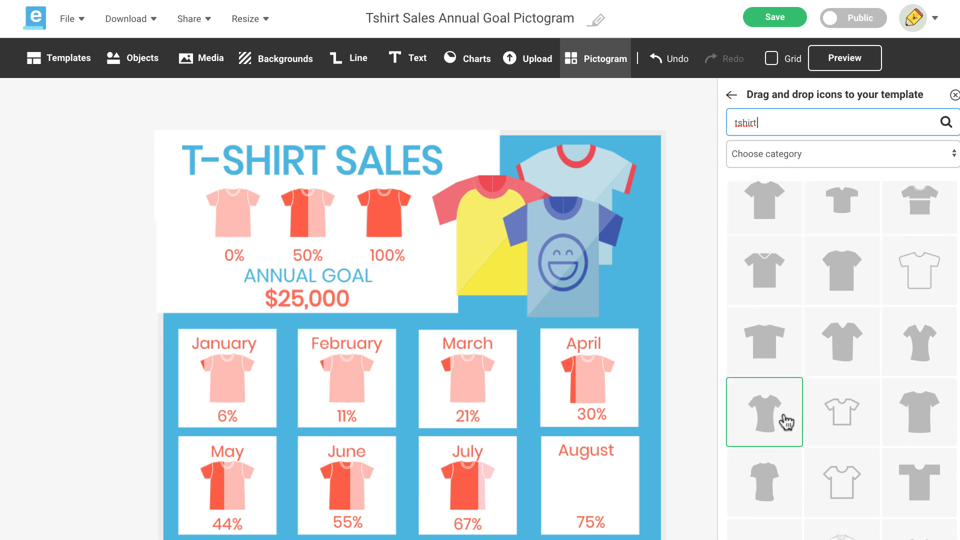
pyautogui.scroll(-3)
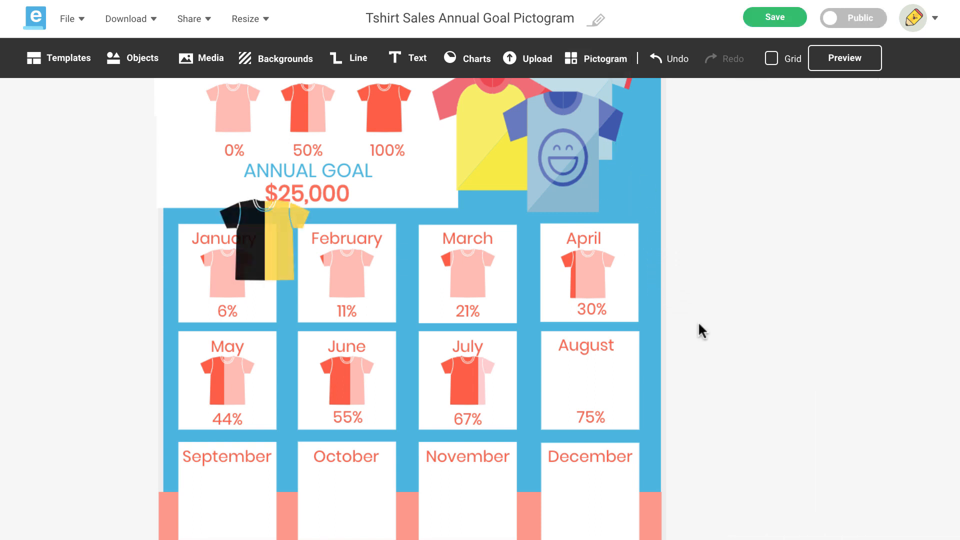
# Step: Scroll down to view the black-and-yellow t-shirt icon beside the poster
pyautogui.scroll(-3)
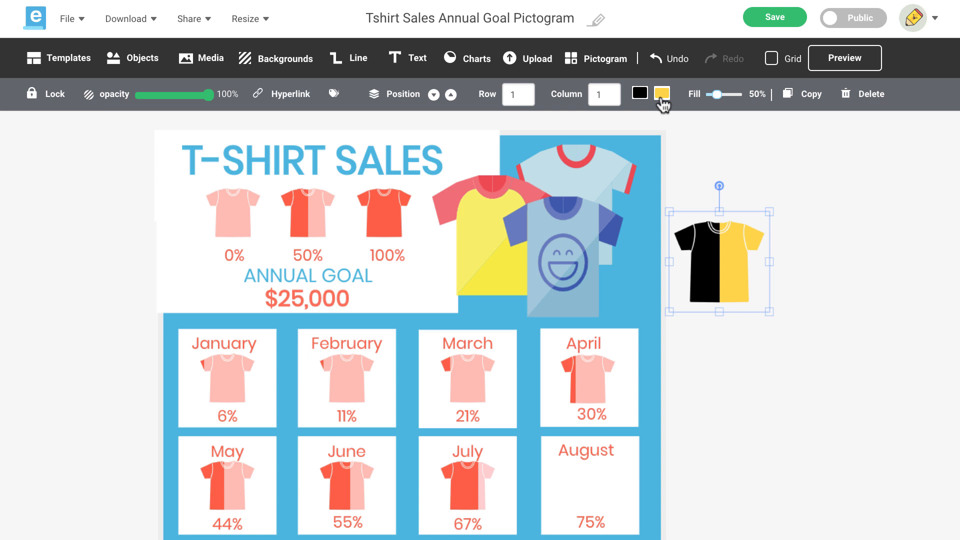
pyautogui.moveTo(671, 129)
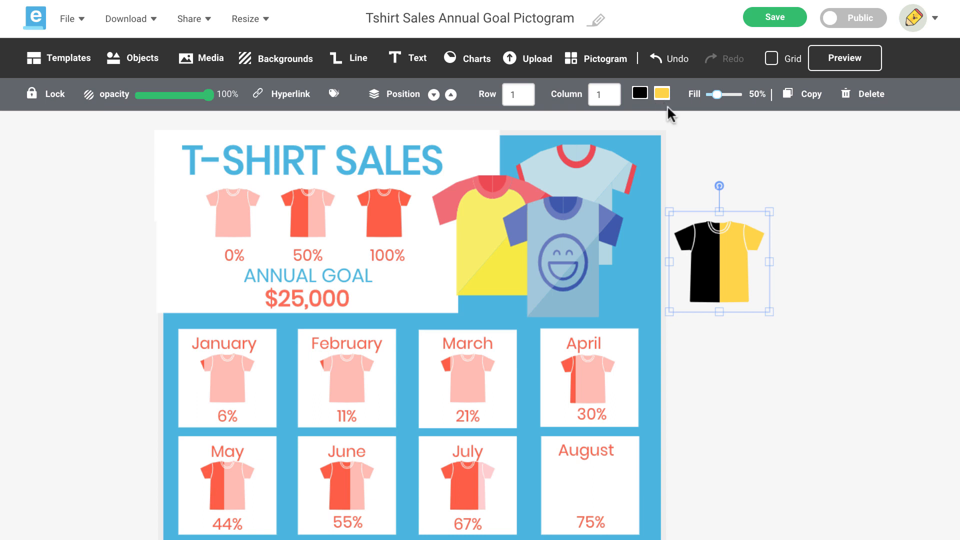
pyautogui.moveTo(703, 265)
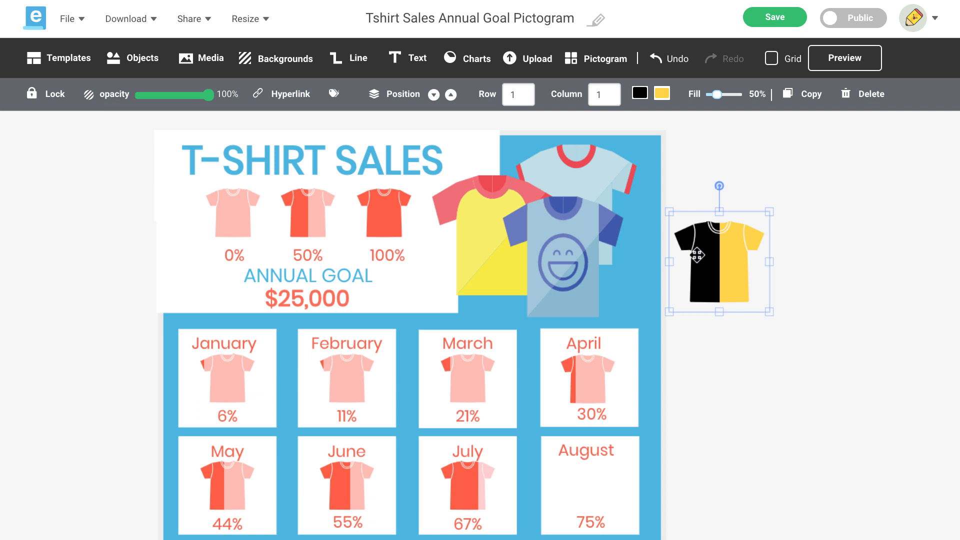
pyautogui.moveTo(748, 257)
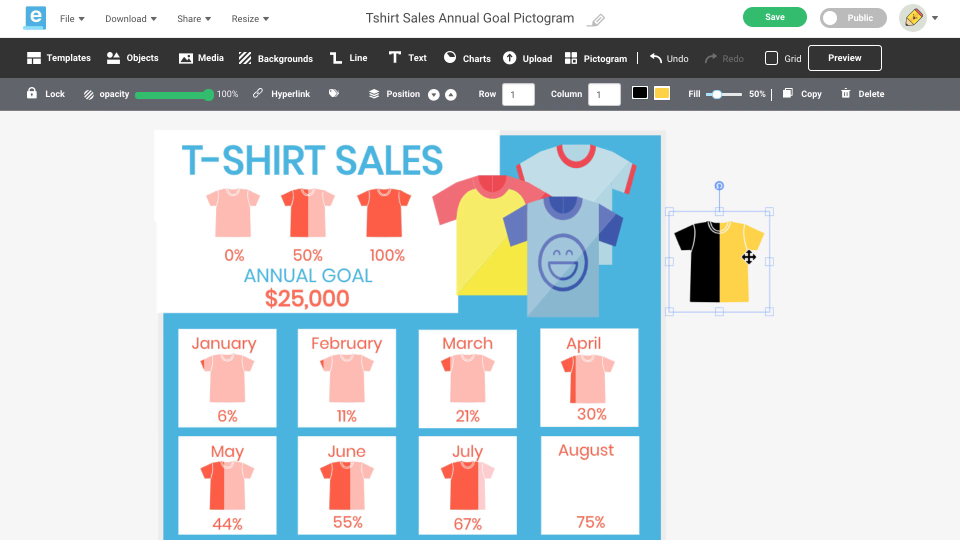
# Step: Set the t-shirt icon's first colour swatch to red and second to light pink
pyautogui.click(640, 93)
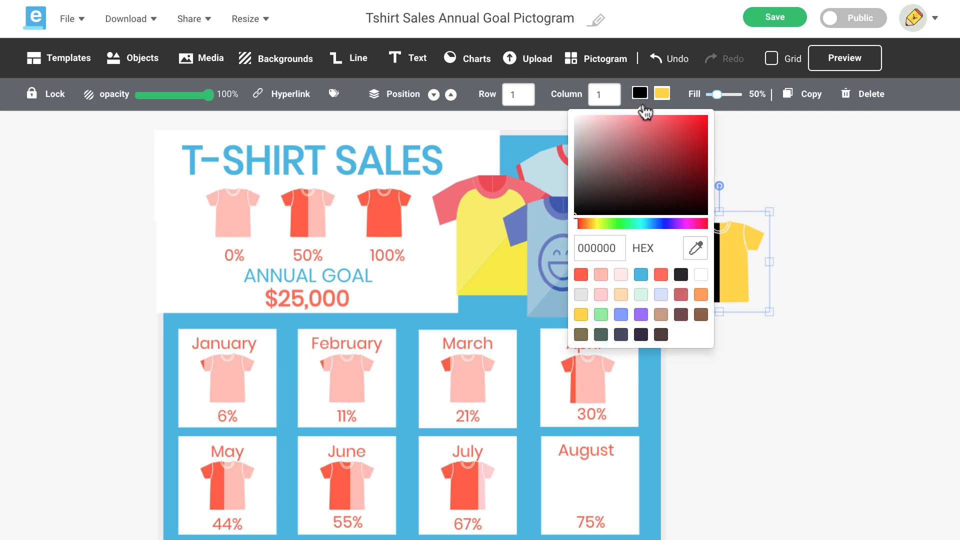
pyautogui.moveTo(691, 266)
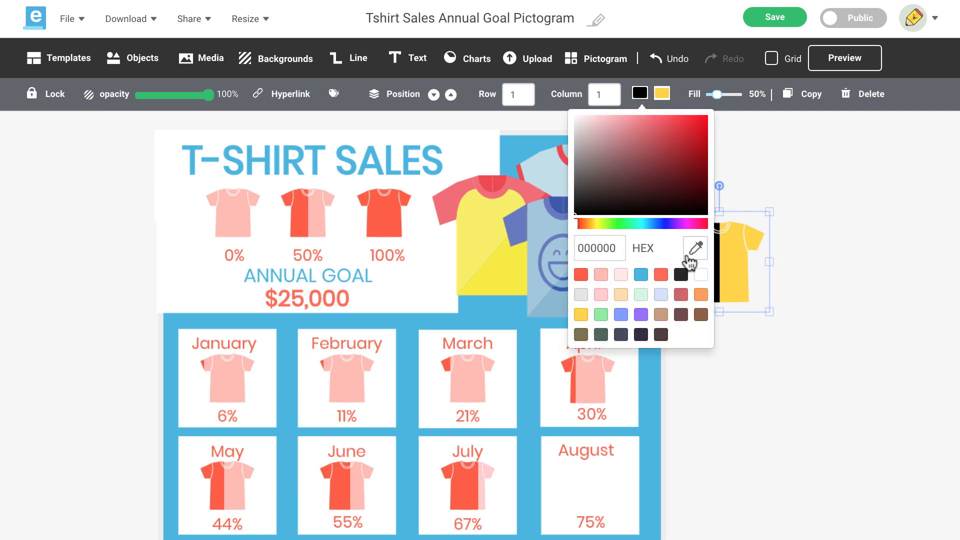
pyautogui.click(581, 275)
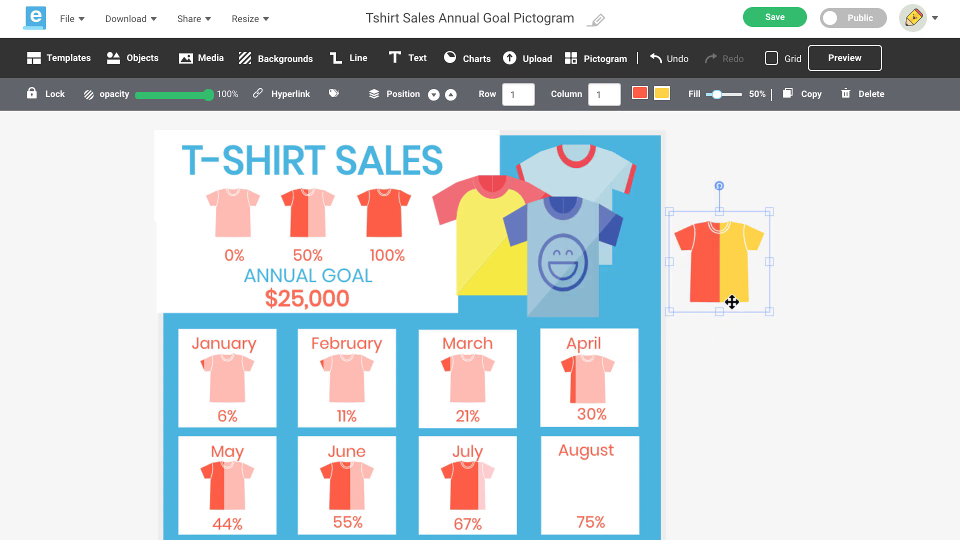
pyautogui.click(661, 94)
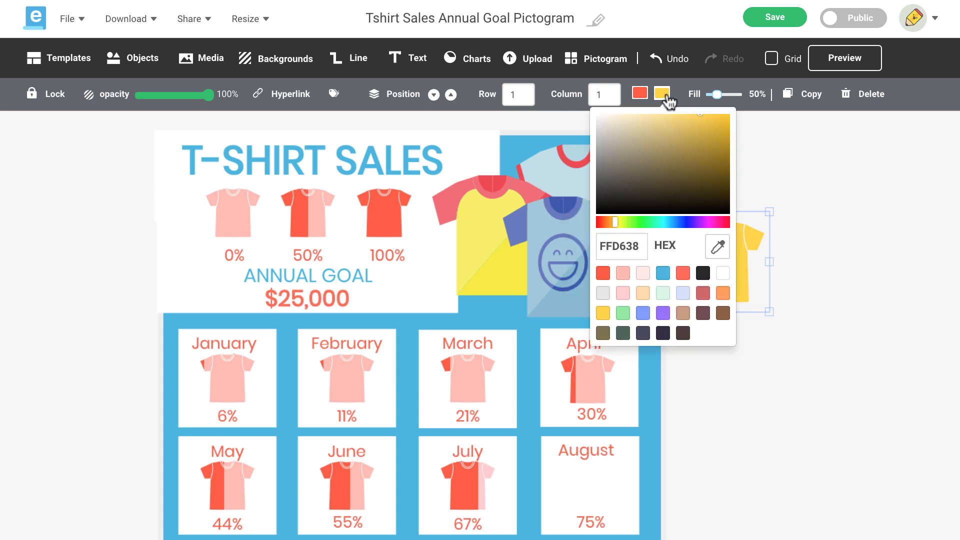
pyautogui.click(622, 274)
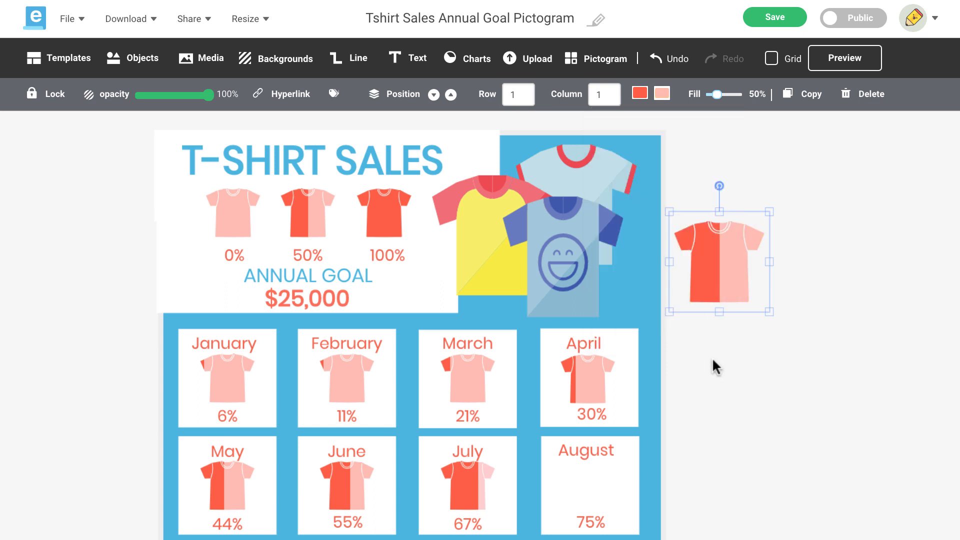
pyautogui.moveTo(808, 263)
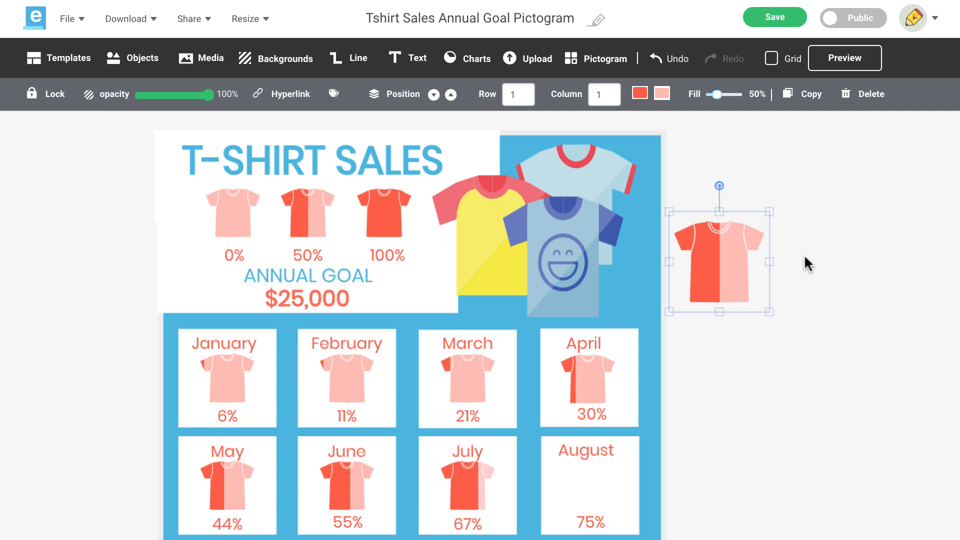
pyautogui.moveTo(759, 108)
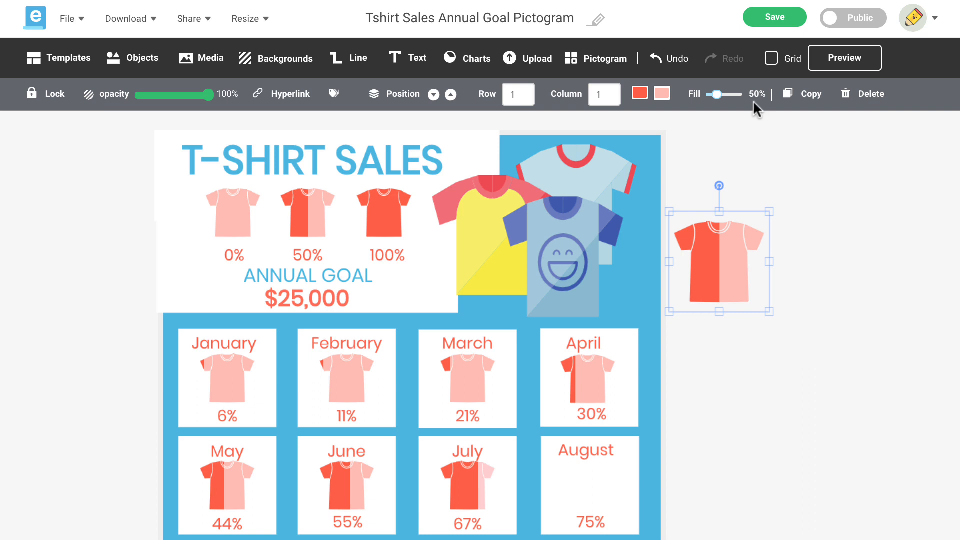
pyautogui.moveTo(719, 94)
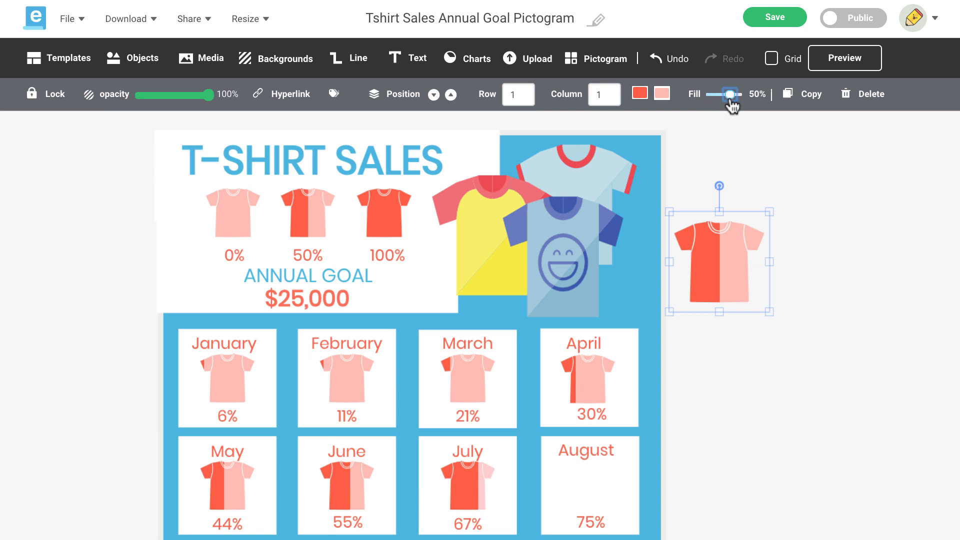
# Step: Raise the t-shirt's fill to 75% and move it into the August box
pyautogui.moveTo(728, 95); pyautogui.dragTo(734, 95)
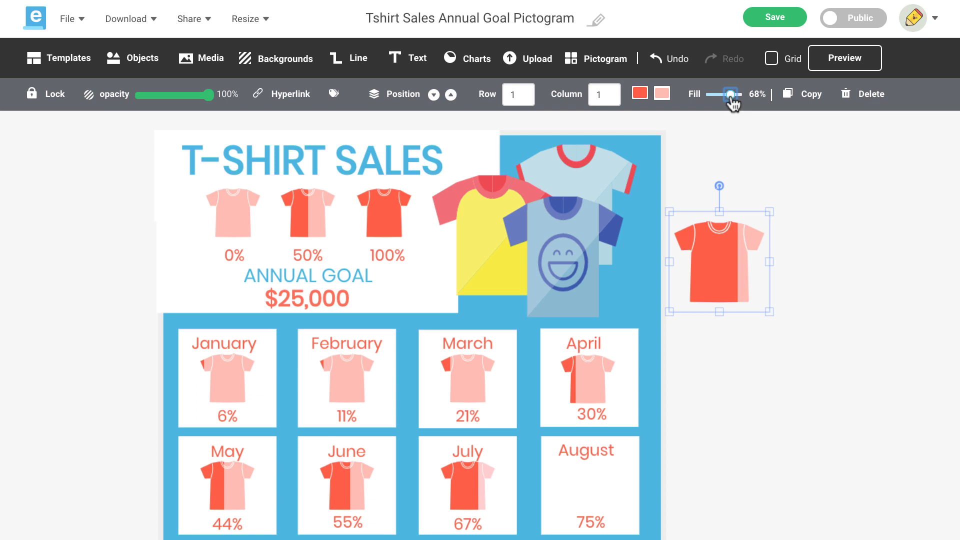
pyautogui.moveTo(729, 94); pyautogui.dragTo(735, 94)
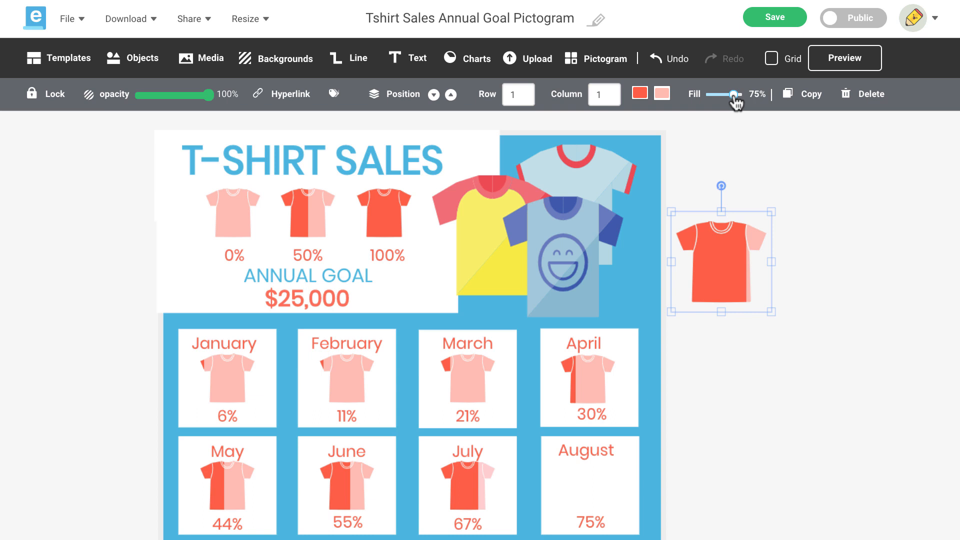
pyautogui.moveTo(721, 256); pyautogui.dragTo(704, 443)
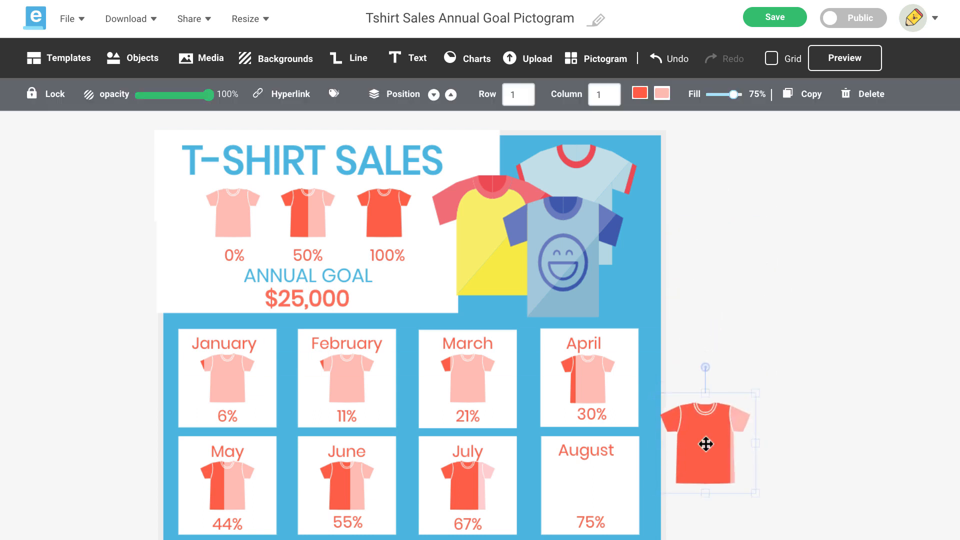
pyautogui.scroll(-3)
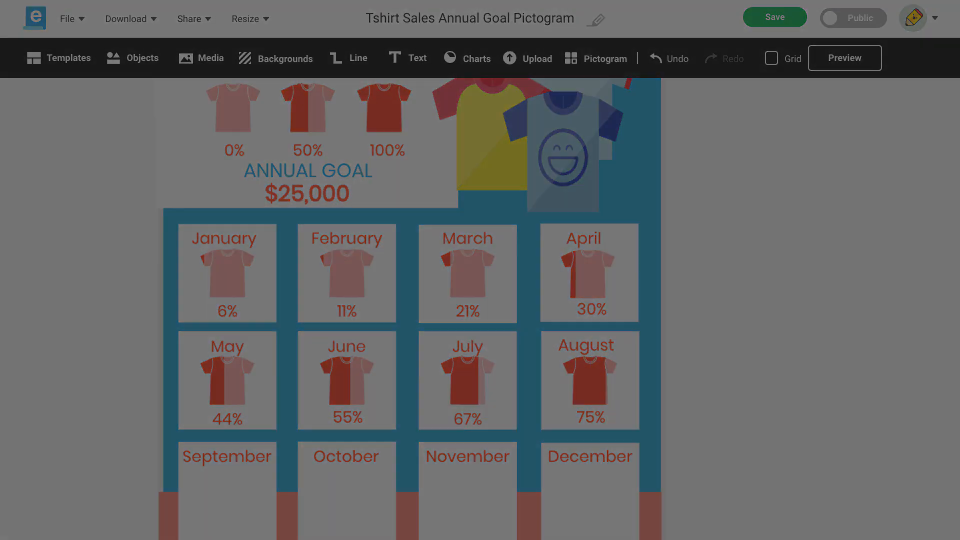
# Step: Start a Many Icons pictogram and search icons for 'tshirt'
pyautogui.click(605, 58)
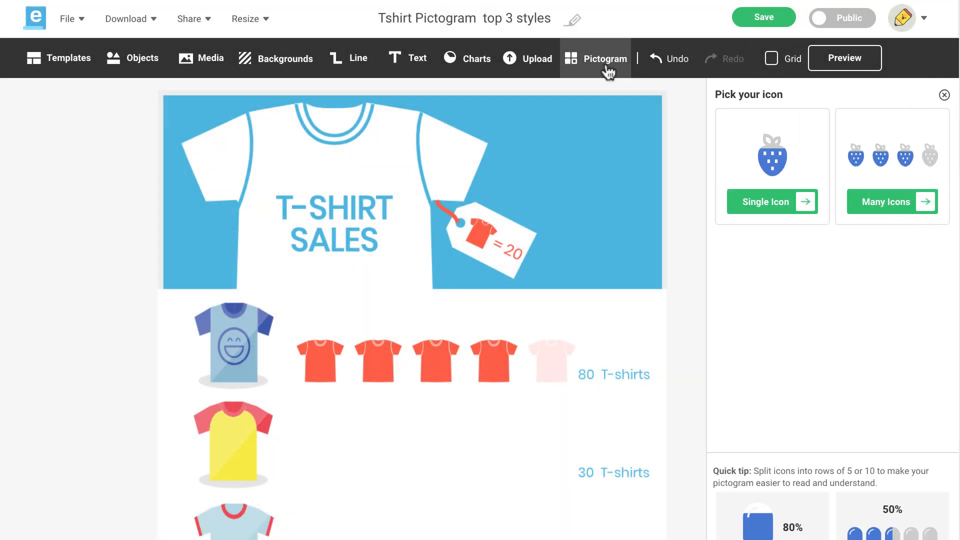
pyautogui.moveTo(898, 219)
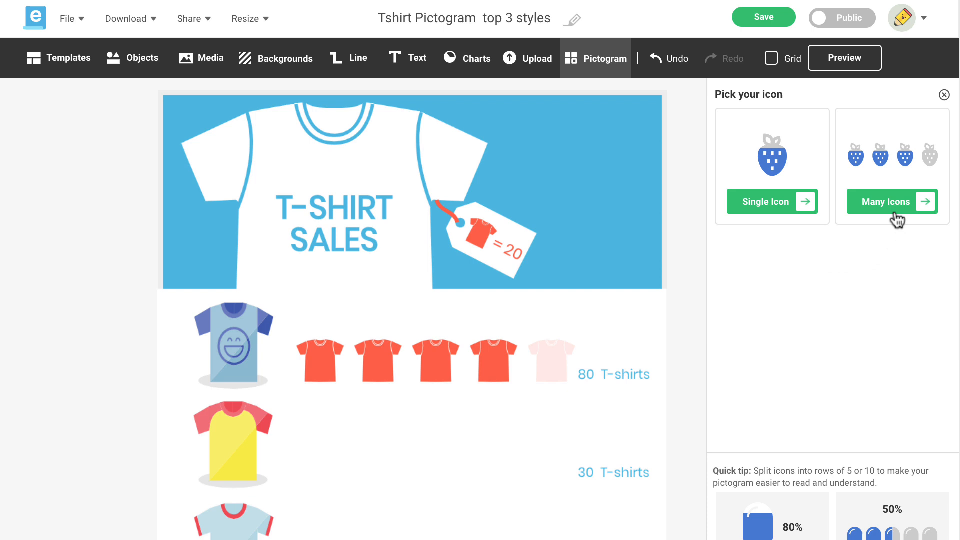
pyautogui.click(886, 201)
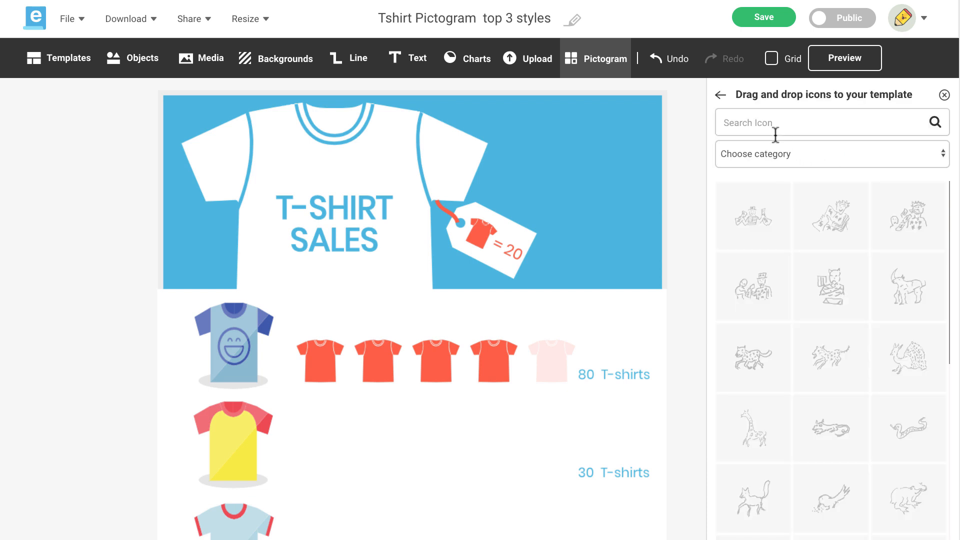
pyautogui.write('tshirt')
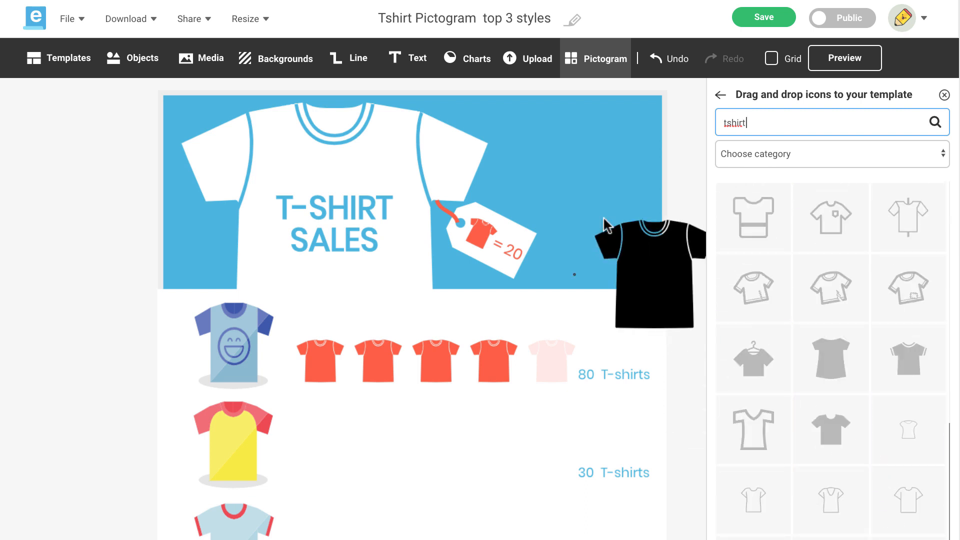
# Step: Drop a t-shirt pictogram on the design and set it to 1 row, 5 columns
pyautogui.moveTo(649, 270); pyautogui.dragTo(373, 343)
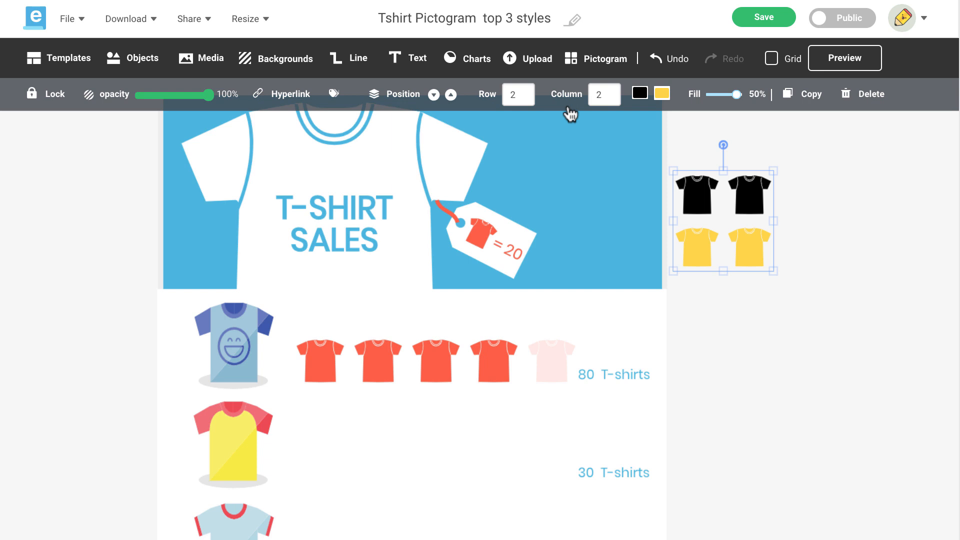
pyautogui.click(518, 94)
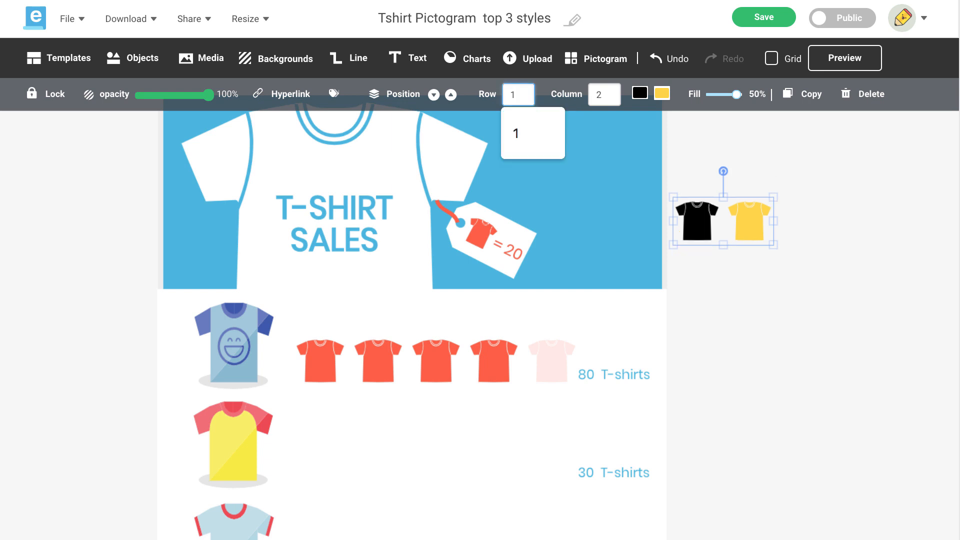
pyautogui.write('5')
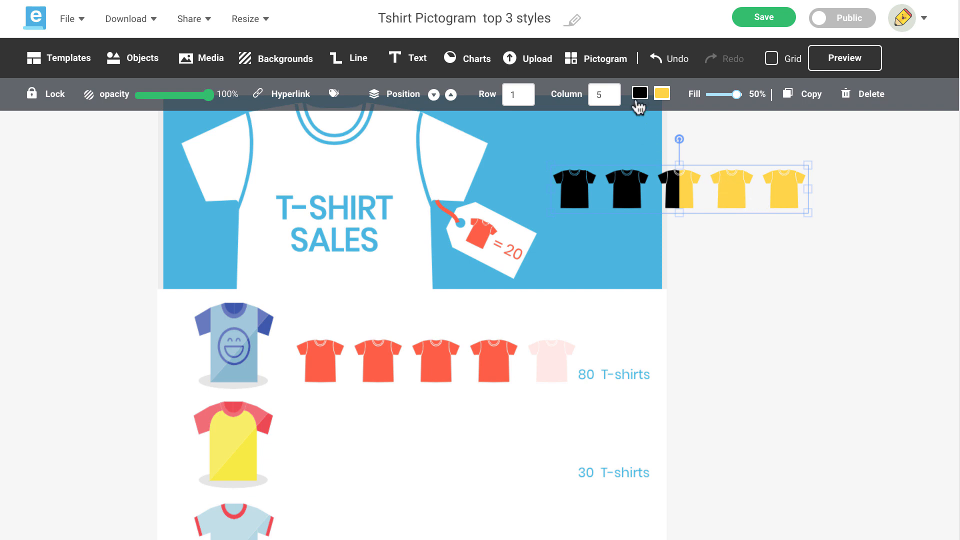
# Step: Set the five-shirt row's filled colour to red and unfilled colour to light pink
pyautogui.click(639, 94)
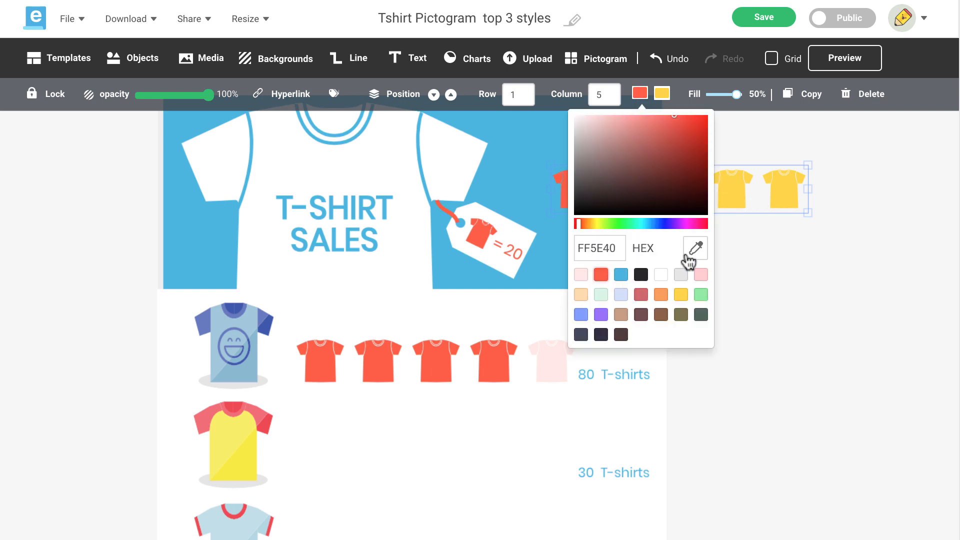
pyautogui.click(661, 94)
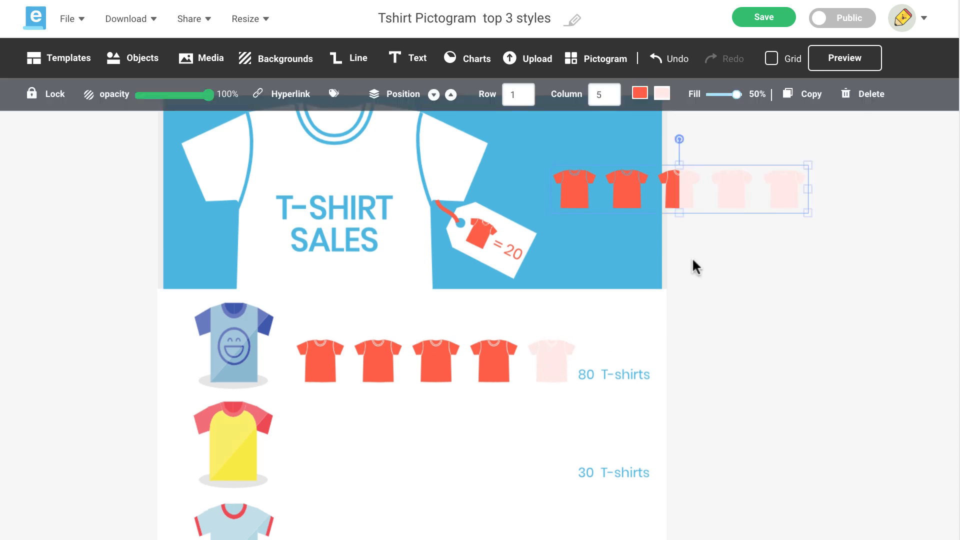
pyautogui.moveTo(699, 263)
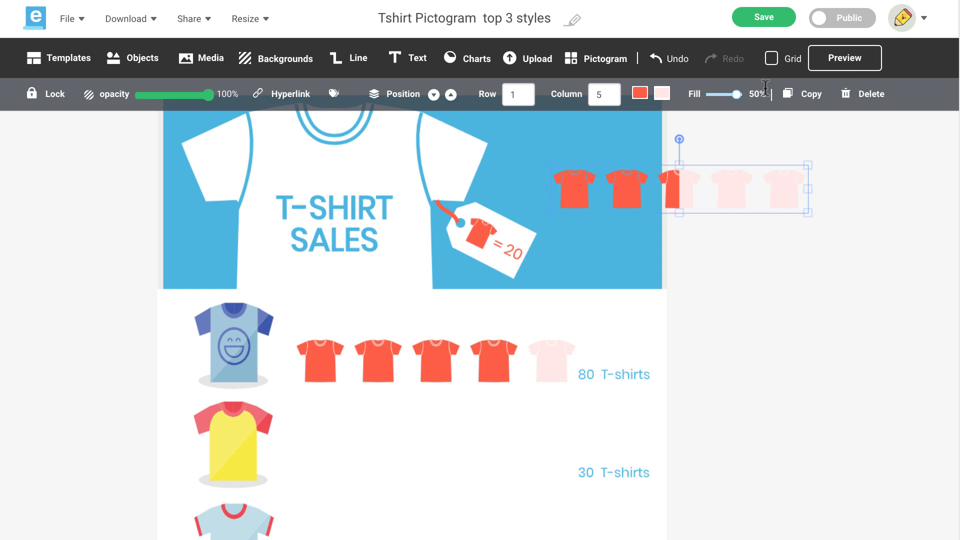
pyautogui.moveTo(757, 108)
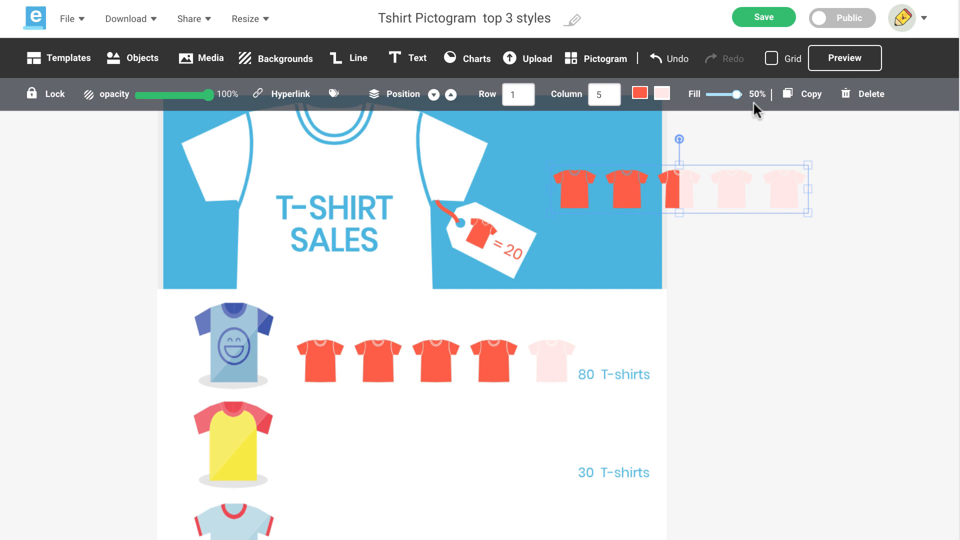
# Step: Set the shirt row's fill to 30% and move it beside the yellow shirt
pyautogui.moveTo(730, 94); pyautogui.dragTo(738, 94)
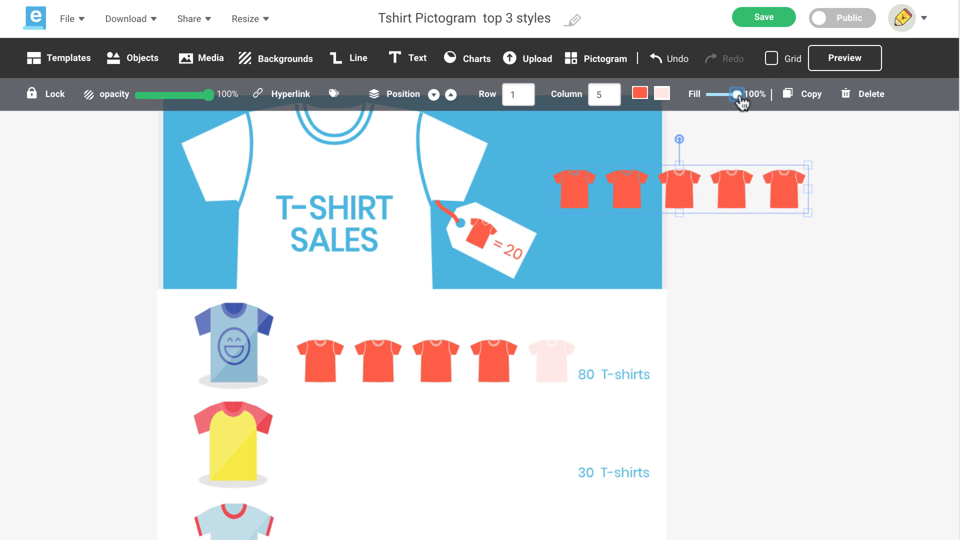
pyautogui.moveTo(736, 94); pyautogui.dragTo(710, 94)
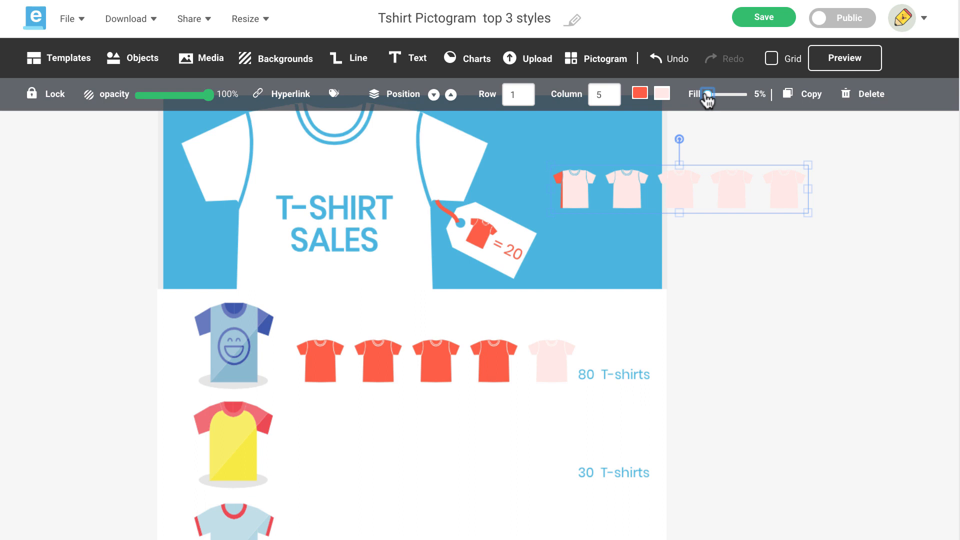
pyautogui.moveTo(709, 101); pyautogui.dragTo(716, 101)
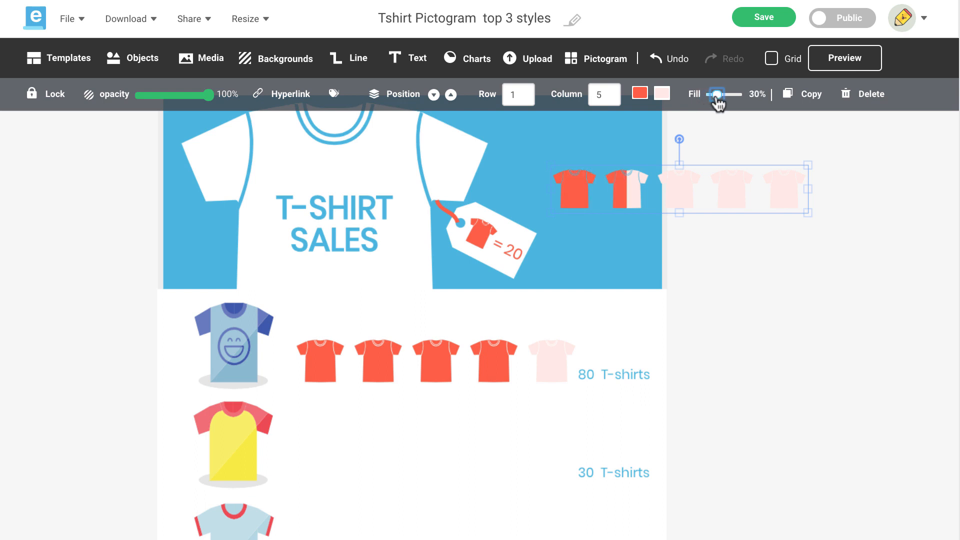
pyautogui.moveTo(678, 188); pyautogui.dragTo(494, 380)
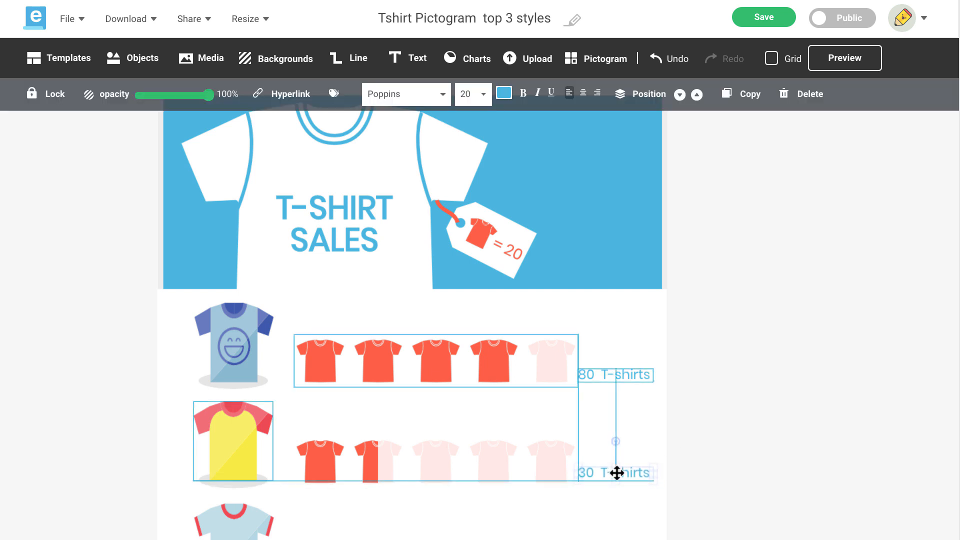
pyautogui.click(679, 496)
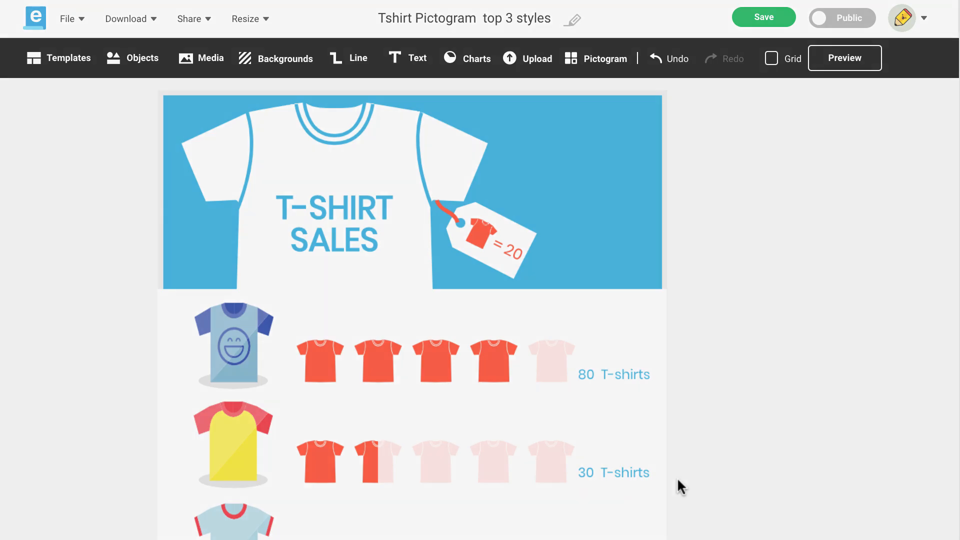
pyautogui.click(845, 57)
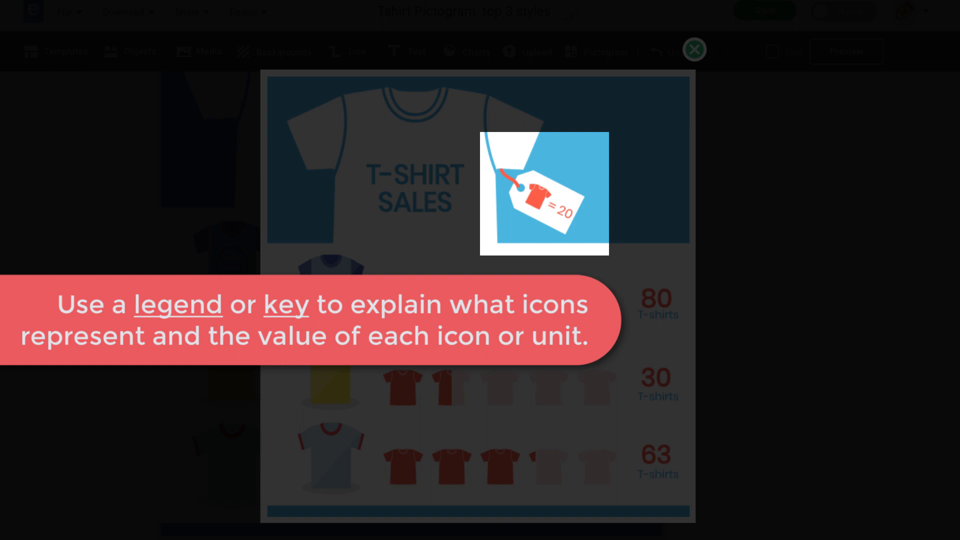
# Step: Use the top toolbar to begin editing the row labels
pyautogui.click(695, 49)
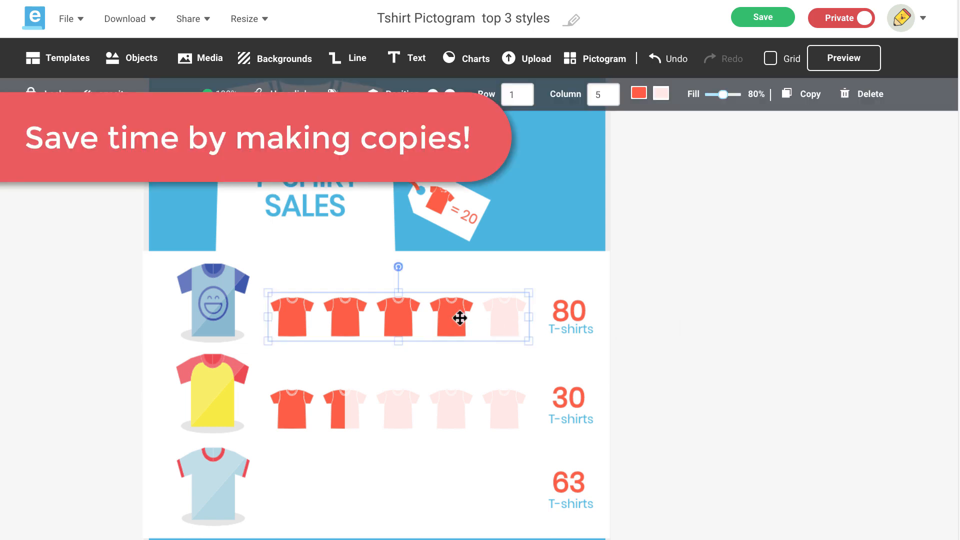
# Step: Paste a copy of the five-shirt row beside the 63 T-shirts label and fill it to 63%
pyautogui.rightClick(457, 318)
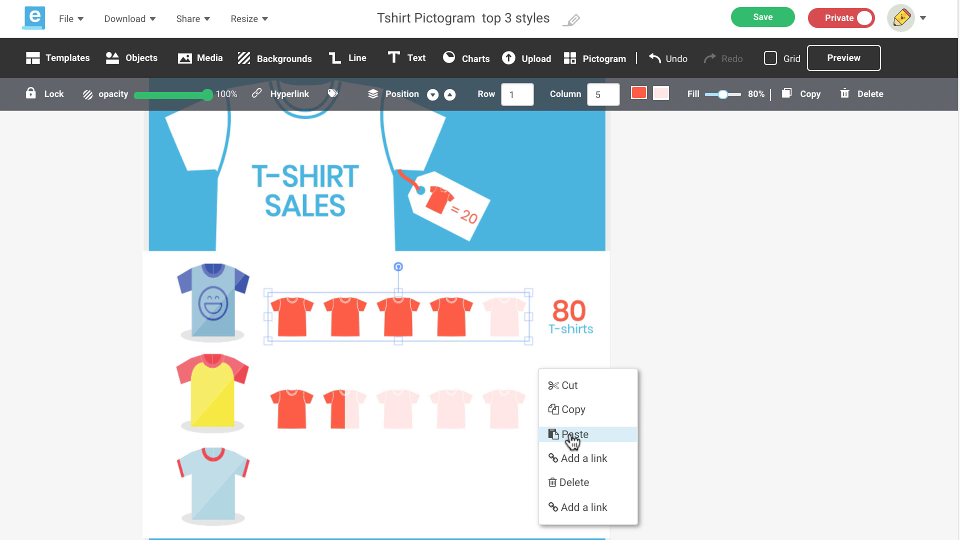
pyautogui.click(569, 435)
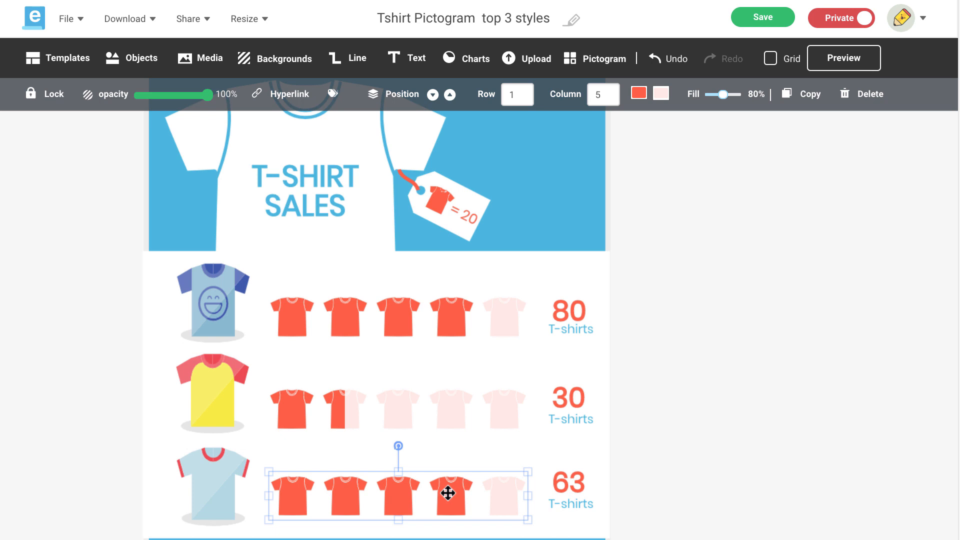
pyautogui.moveTo(725, 94); pyautogui.dragTo(714, 95)
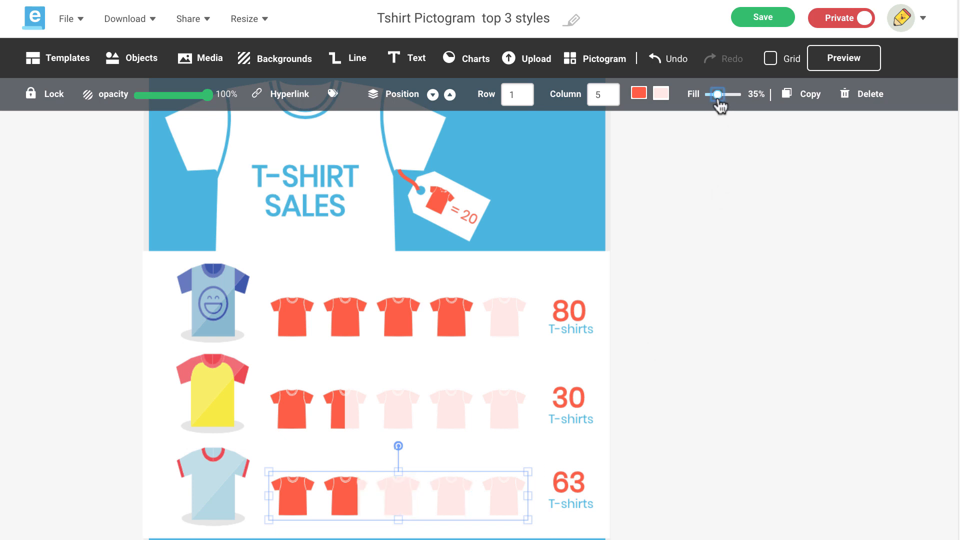
pyautogui.moveTo(715, 106); pyautogui.dragTo(728, 106)
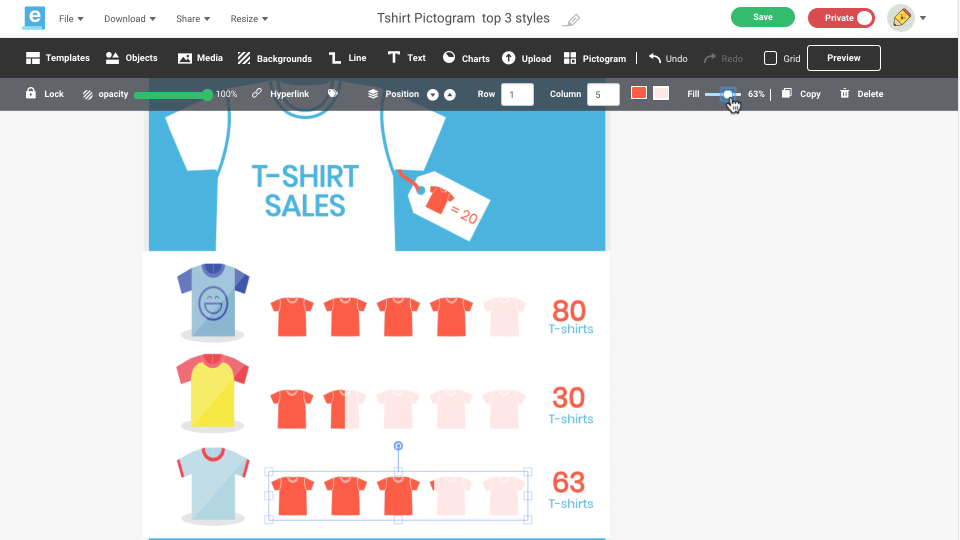